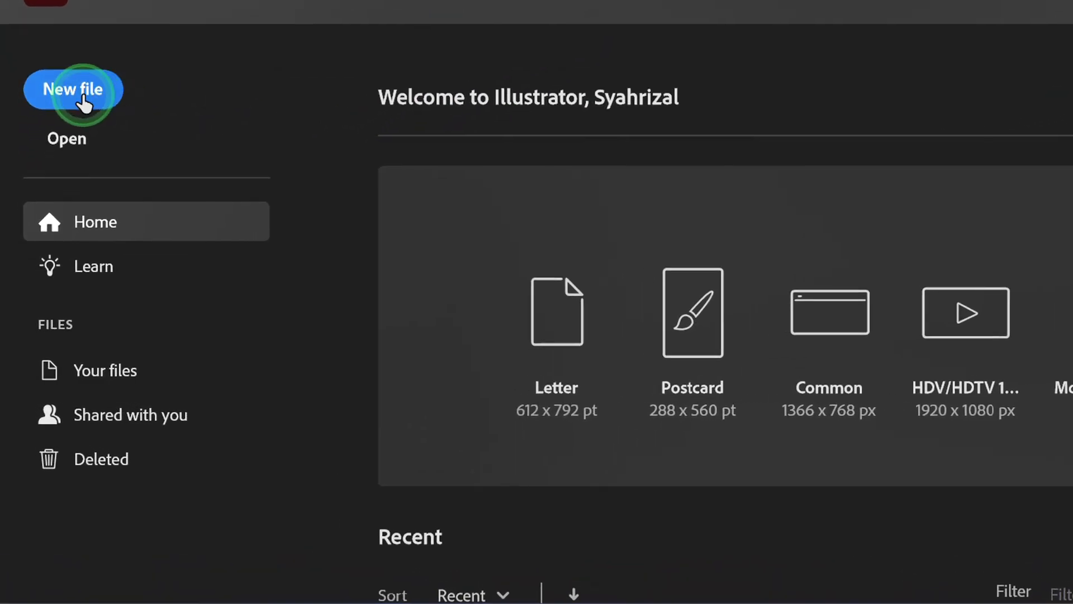
# Create a new document from the Custom 1280 × 720 px preset.
pyautogui.click(72, 89)
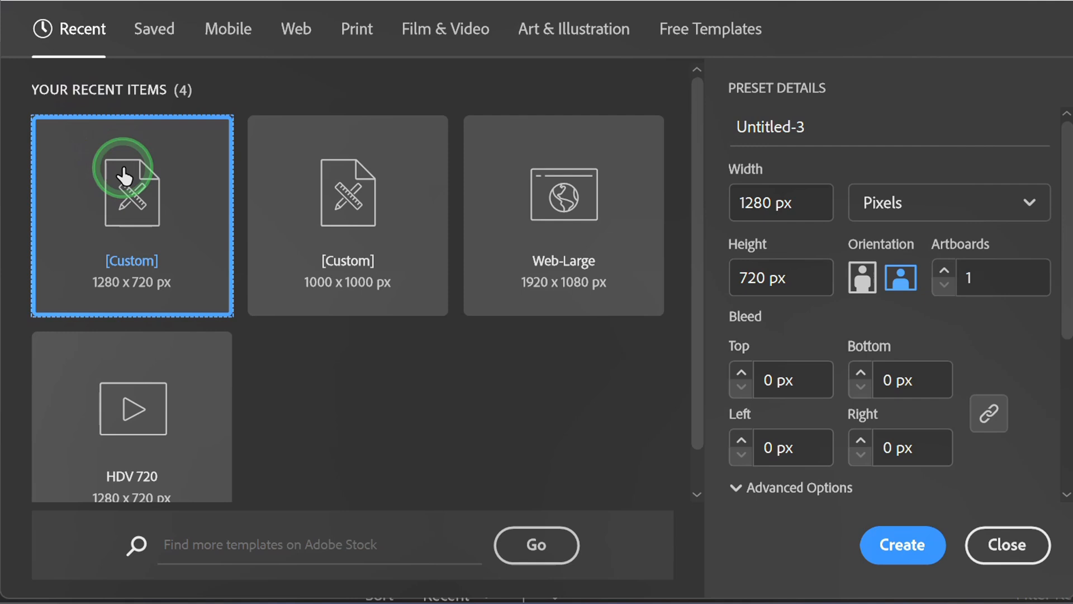
pyautogui.click(781, 203)
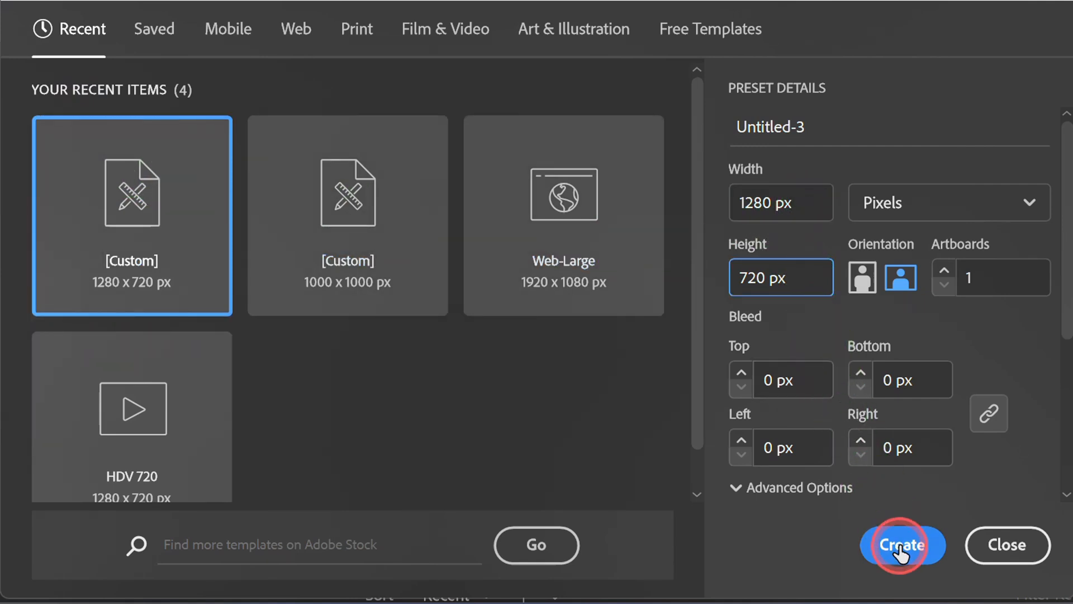
pyautogui.click(903, 546)
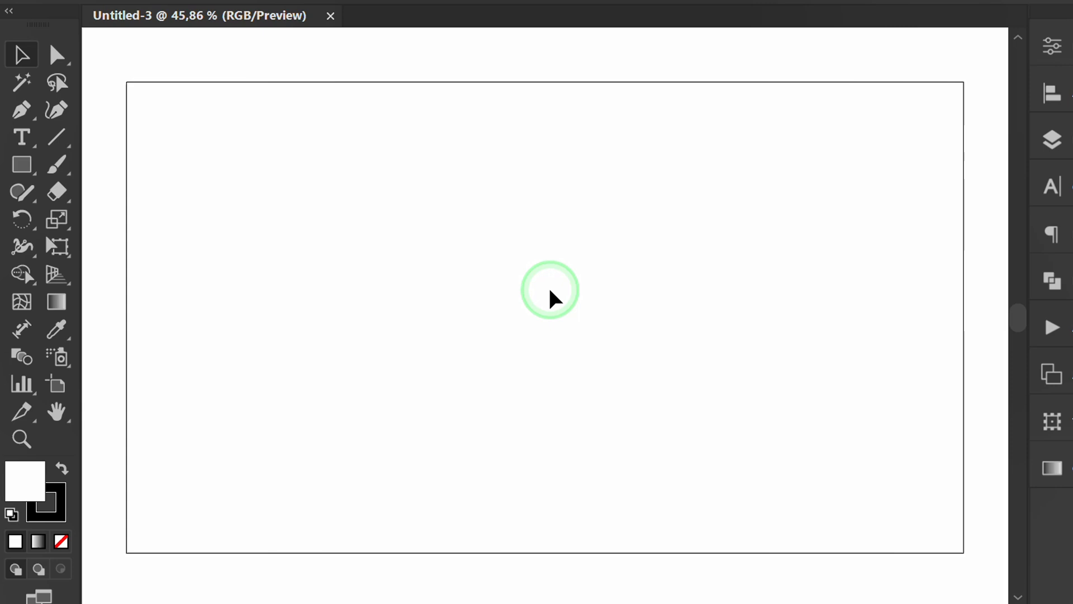
# Cover the artboard with a dark gray, stroke-free rectangle and lock its layer.
pyautogui.click(22, 165)
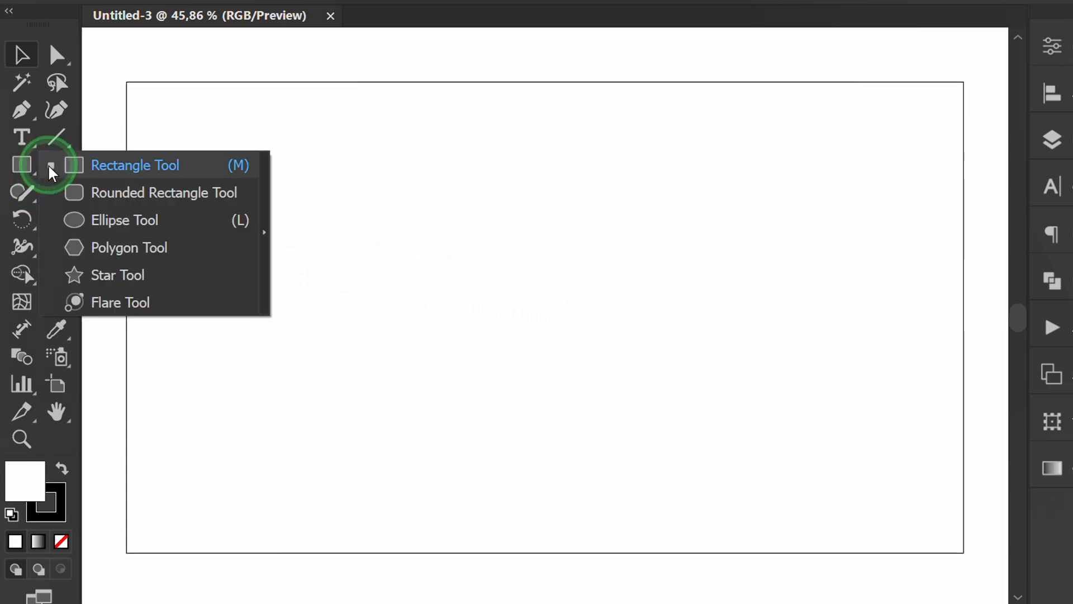
pyautogui.click(136, 166)
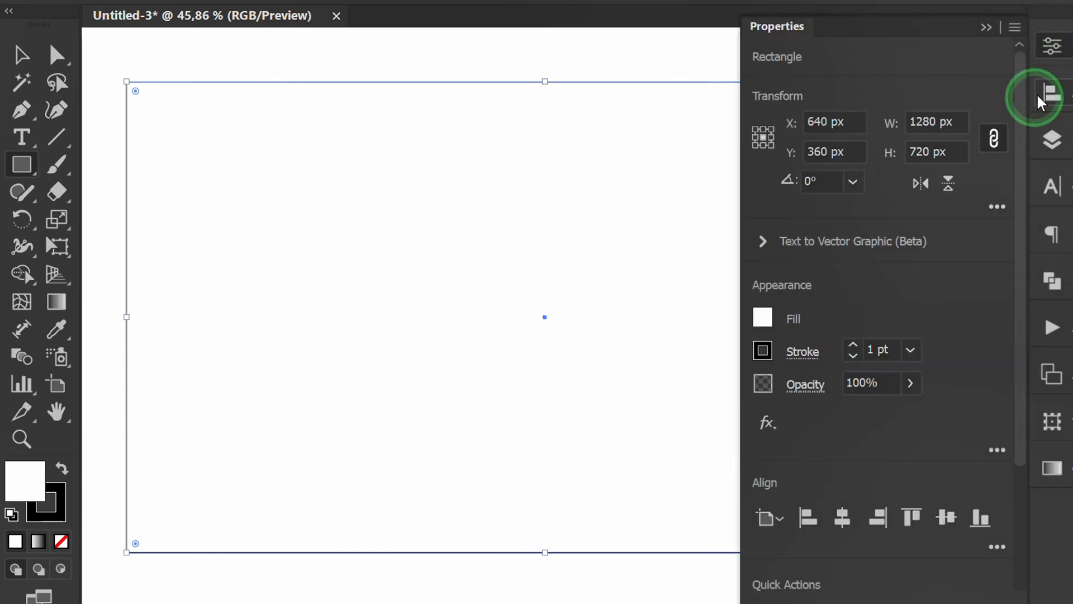
pyautogui.click(762, 317)
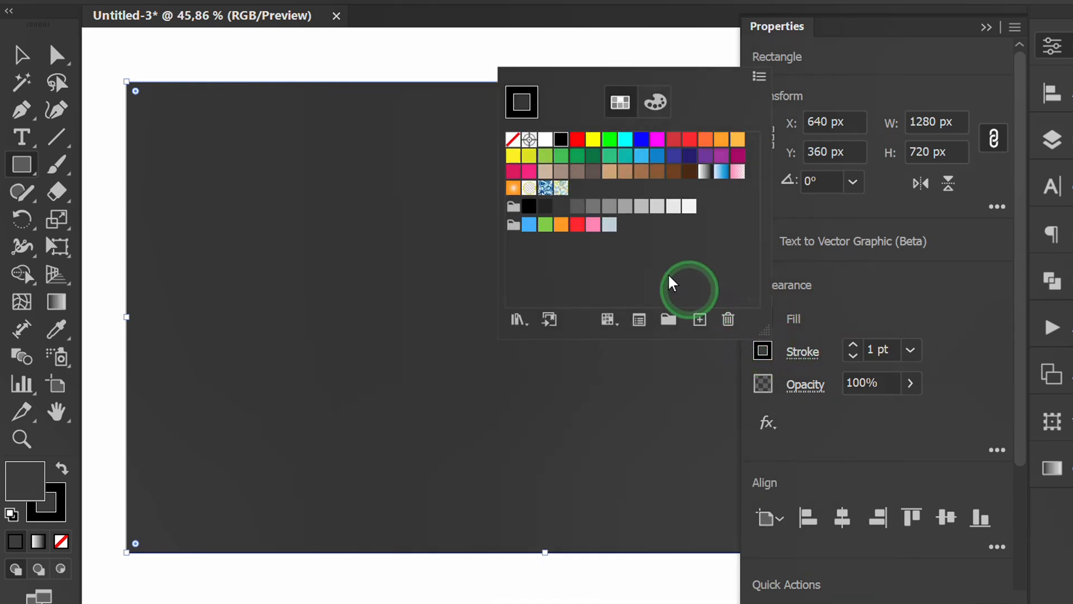
pyautogui.click(514, 138)
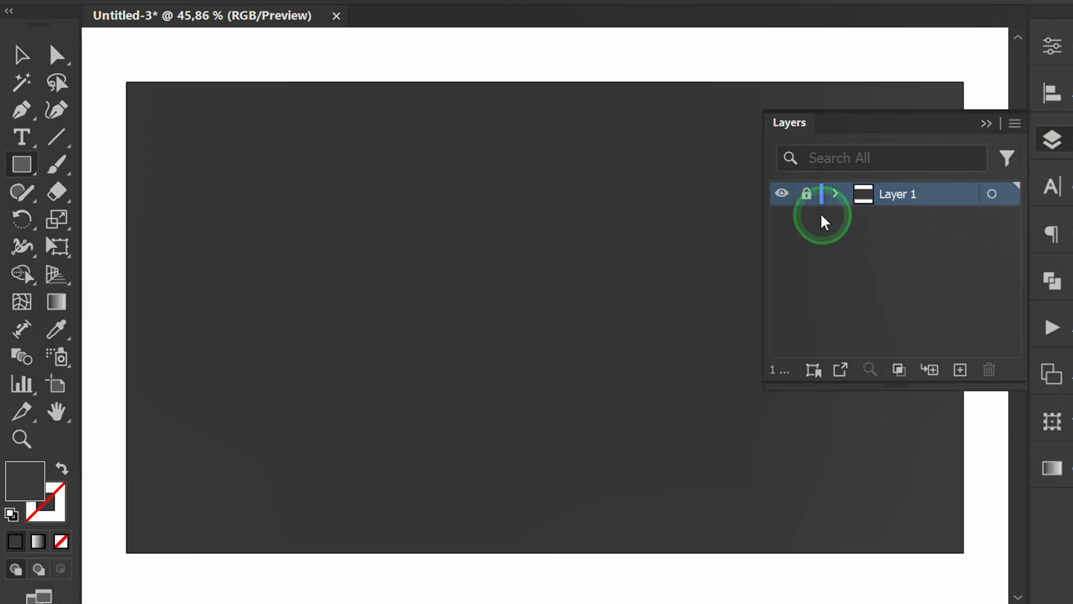
pyautogui.click(959, 370)
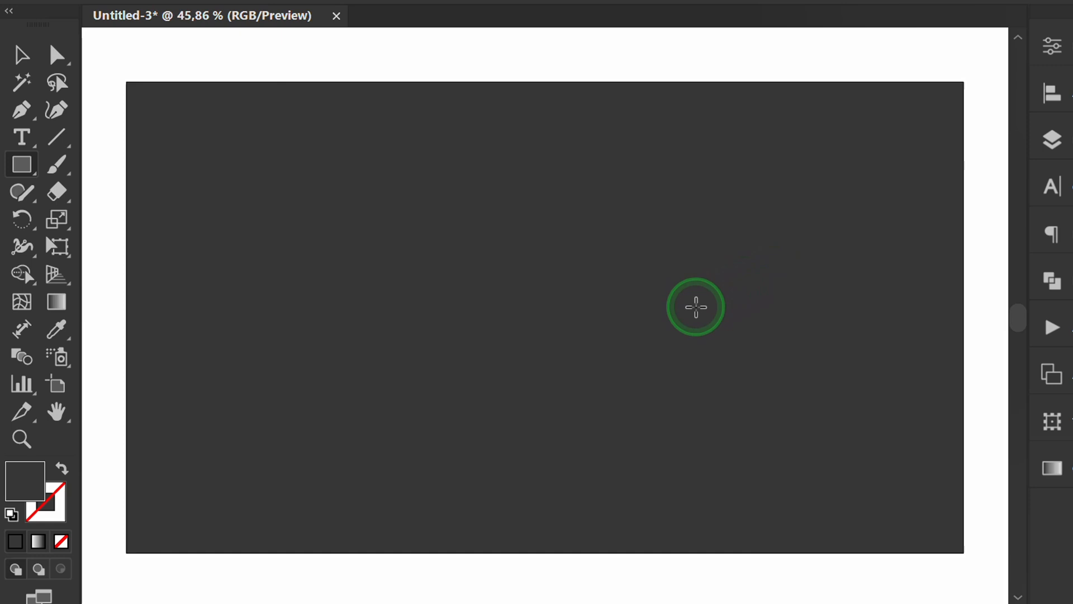
# Place a 100 × 100 px square and rotate it 45° into a diamond.
pyautogui.click(694, 306)
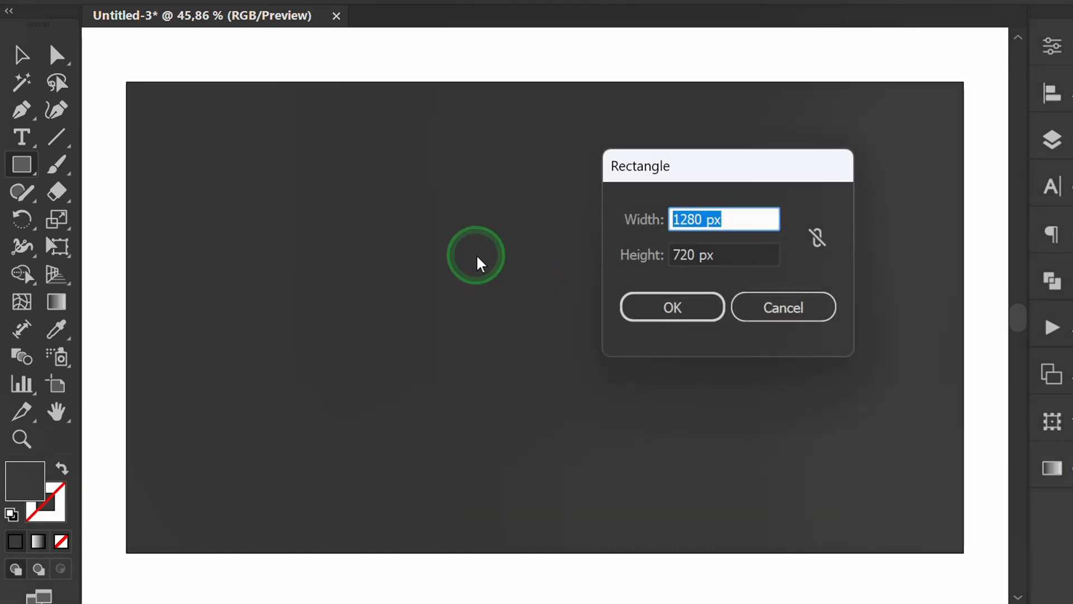
pyautogui.write('100')
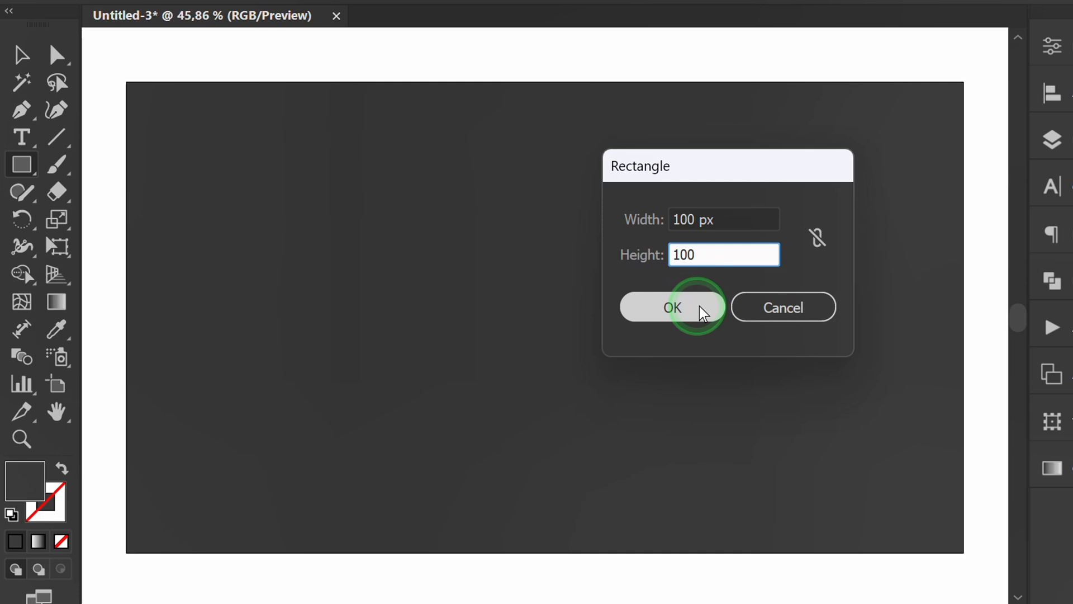
pyautogui.click(672, 306)
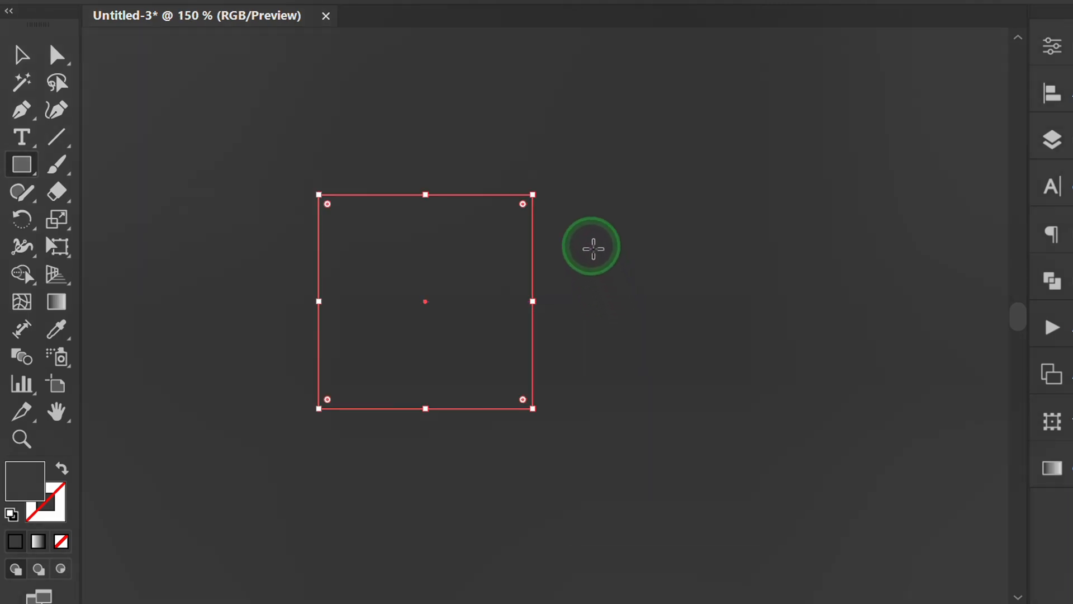
pyautogui.press('shift')
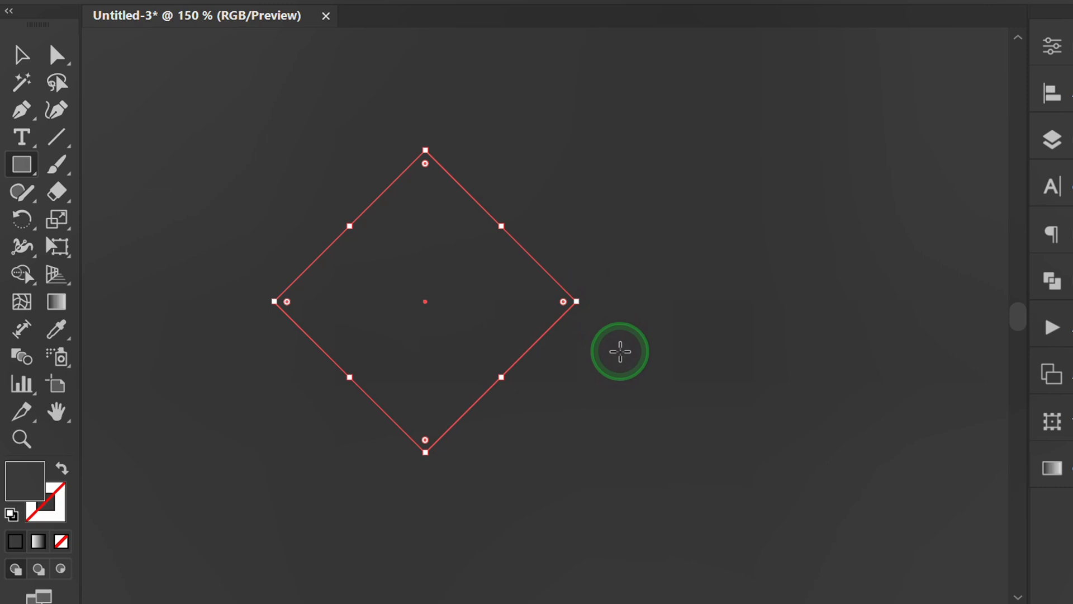
pyautogui.click(21, 56)
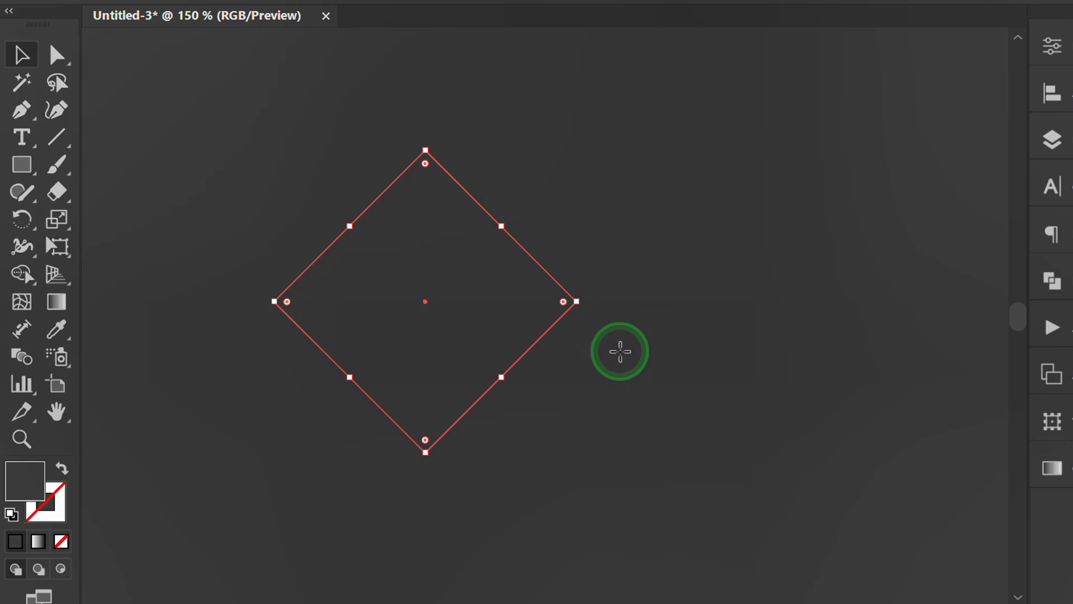
# Give the diamond no fill and a yellow 8 pt stroke.
pyautogui.click(1054, 44)
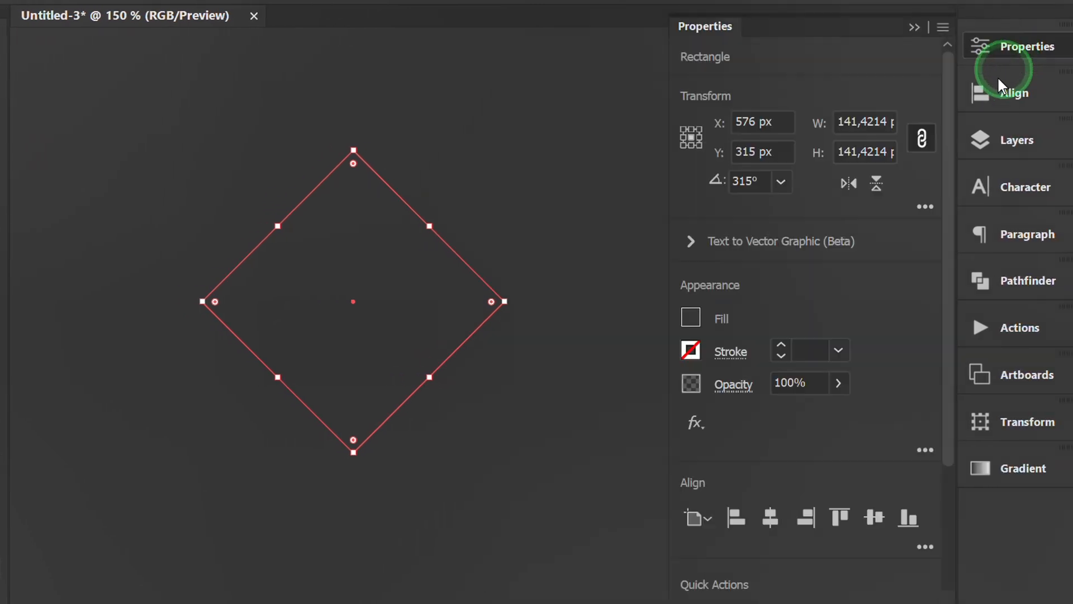
pyautogui.click(691, 317)
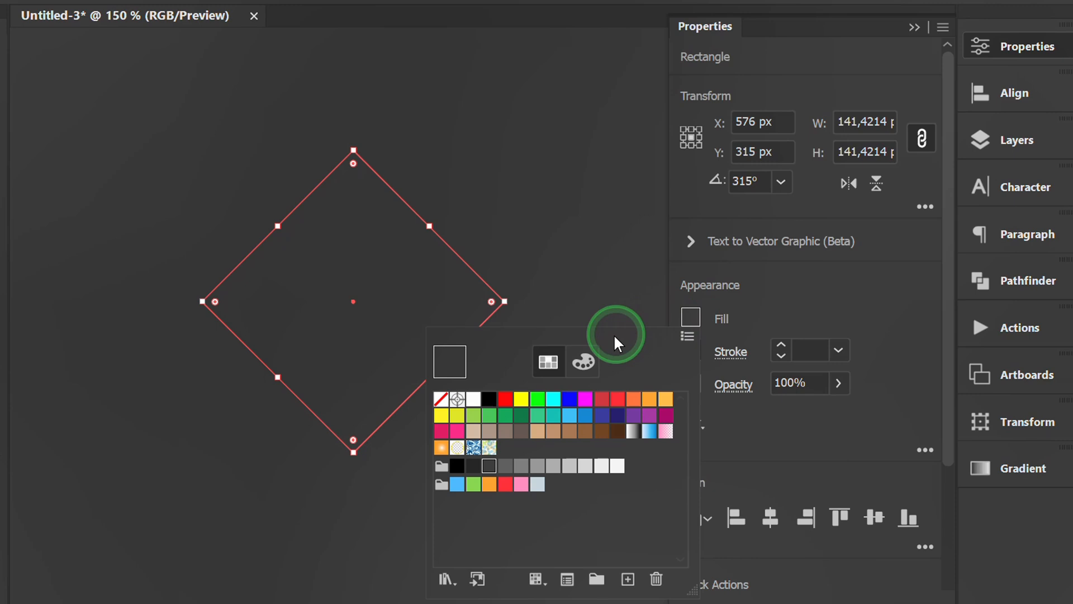
pyautogui.click(441, 398)
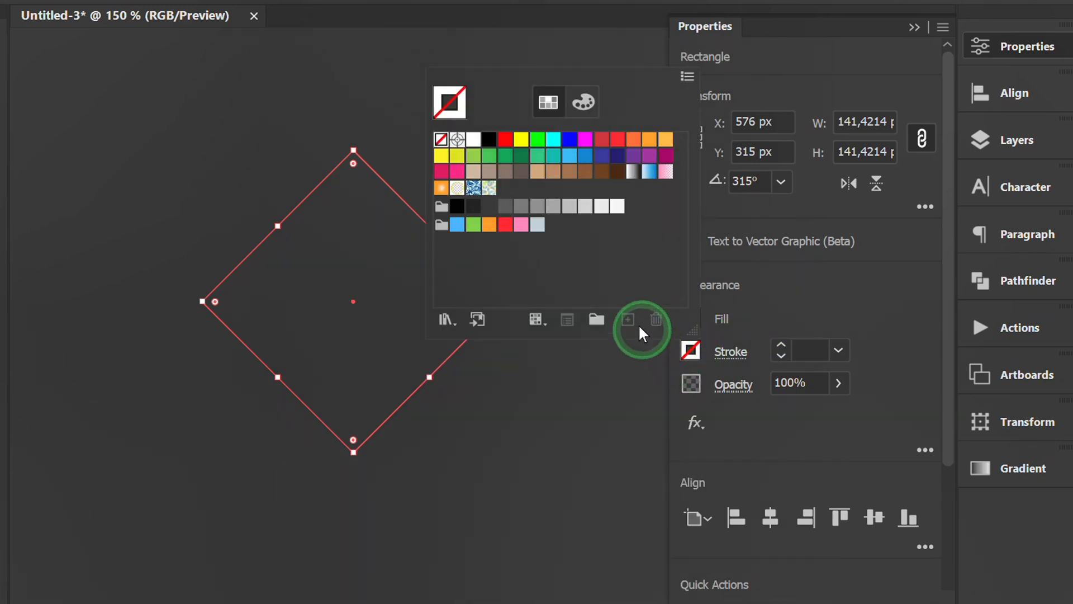
pyautogui.click(522, 139)
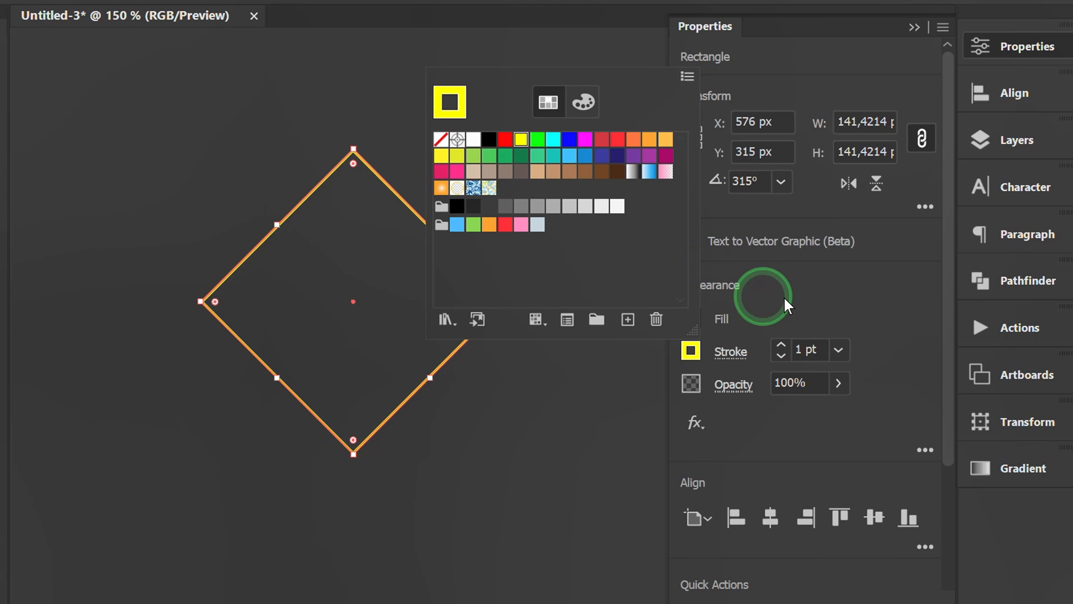
pyautogui.click(443, 140)
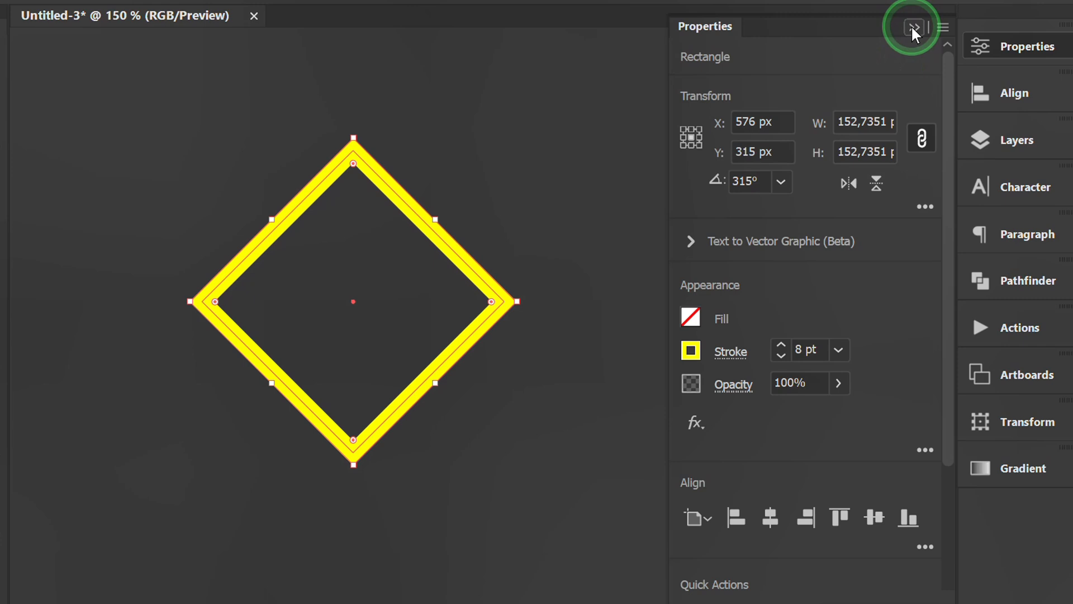
pyautogui.click(914, 27)
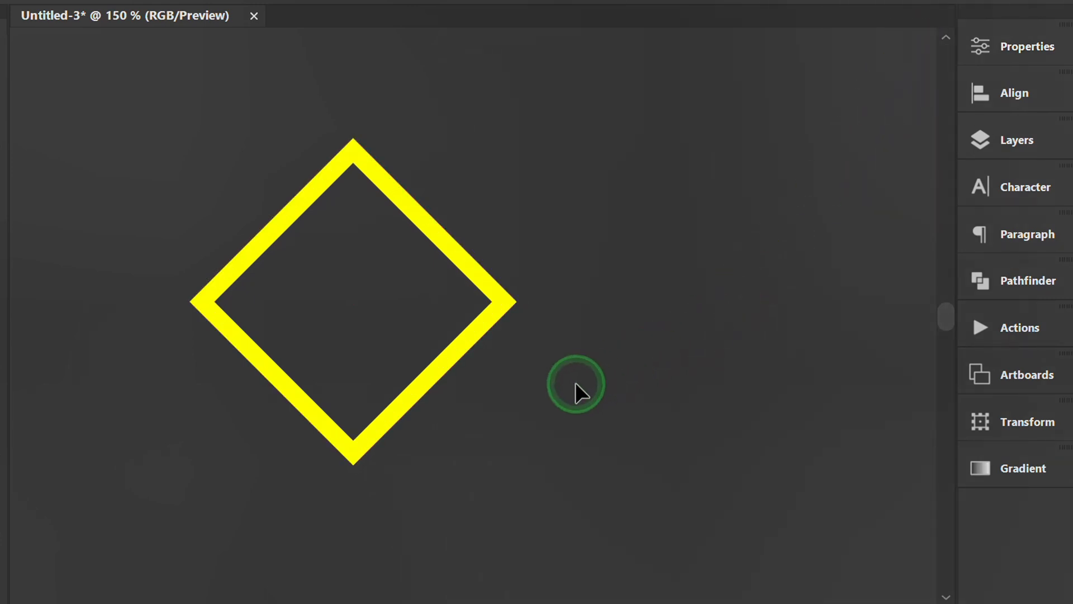
pyautogui.moveTo(582, 436)
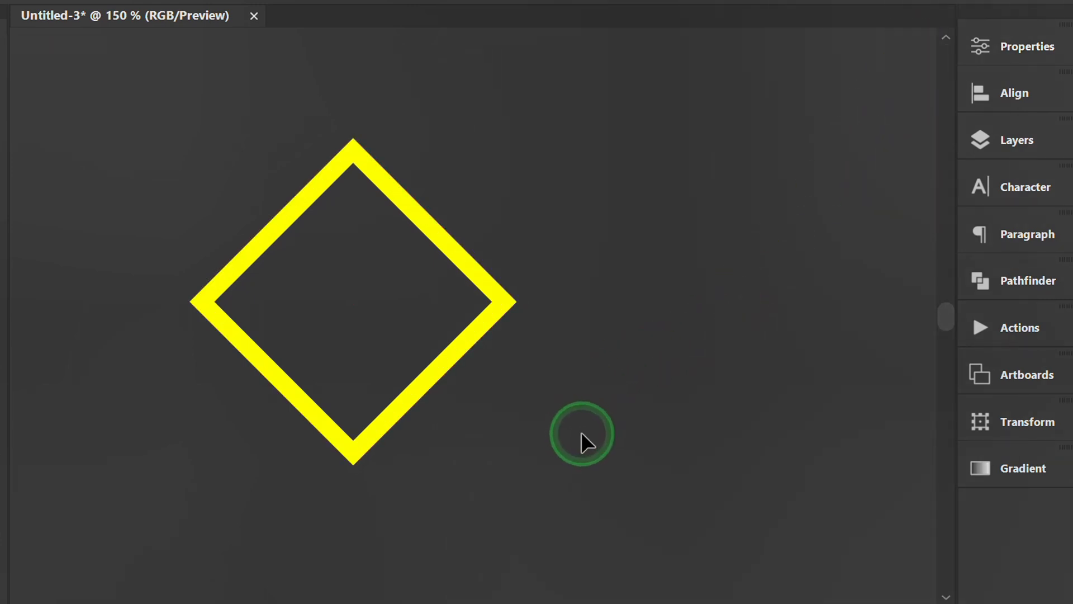
pyautogui.moveTo(431, 370)
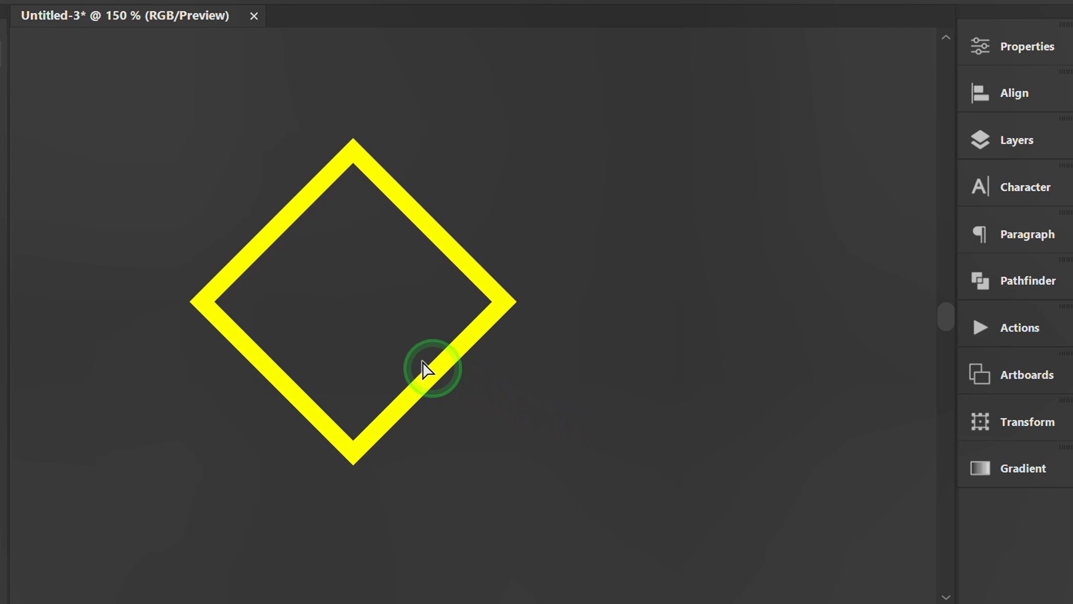
# Delete the left anchor to leave a right-pointing chevron, reset its bounding box and nudge it left.
pyautogui.click(432, 370)
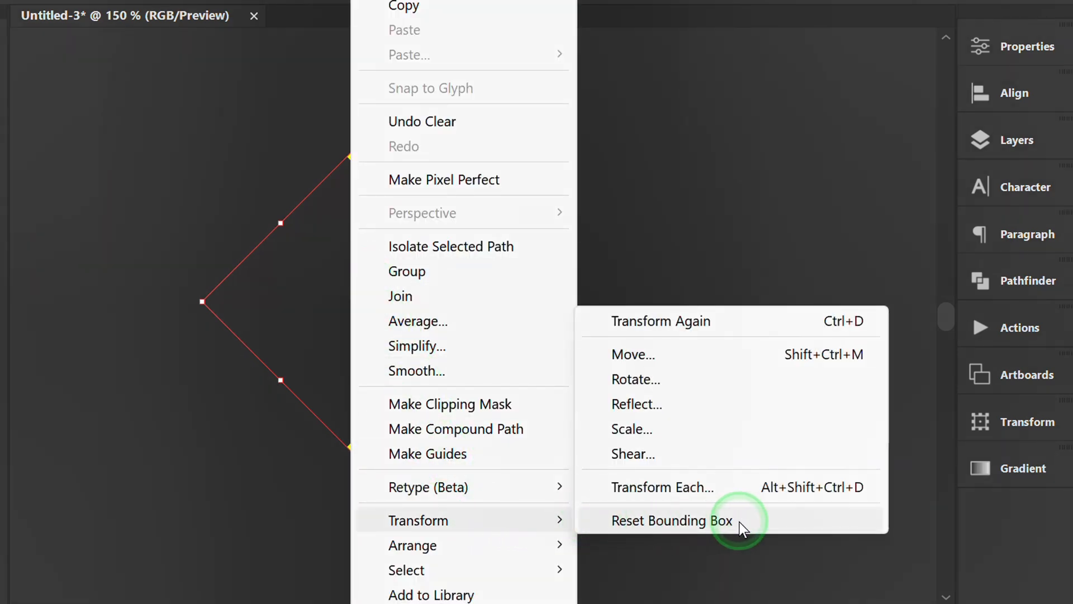
pyautogui.click(672, 520)
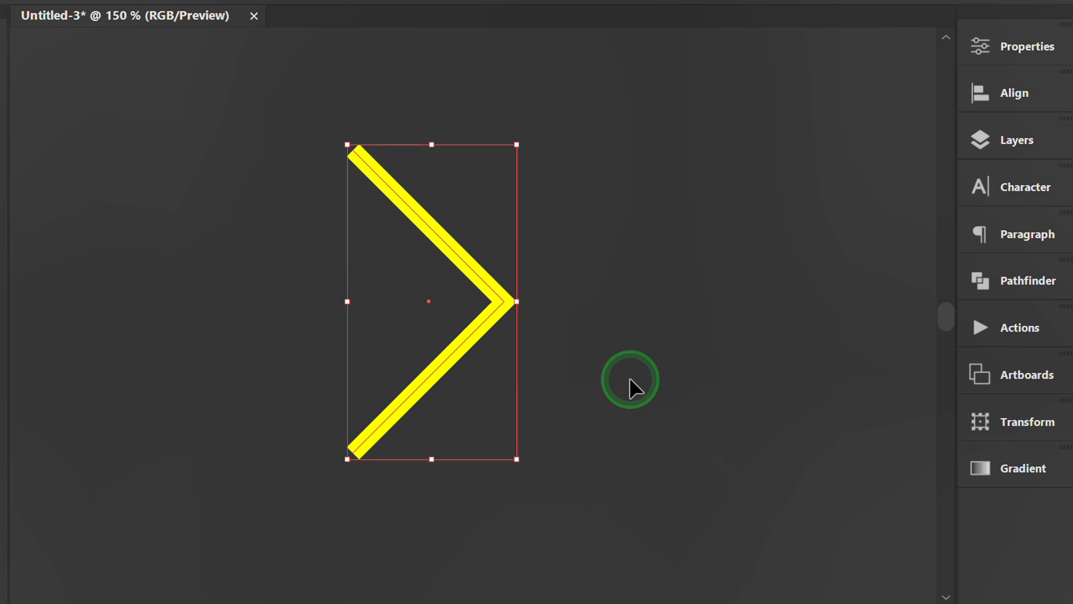
pyautogui.press('space')
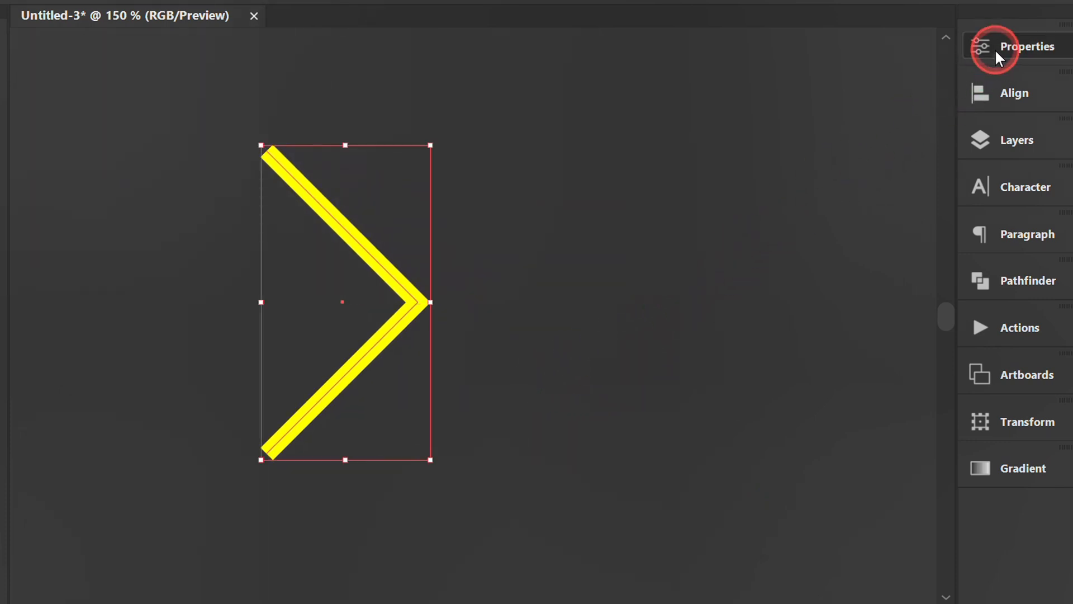
# Make the chevron's stroke a dashed line with round caps, 0 pt dash and 15 pt gap, giving round dots.
pyautogui.click(1027, 46)
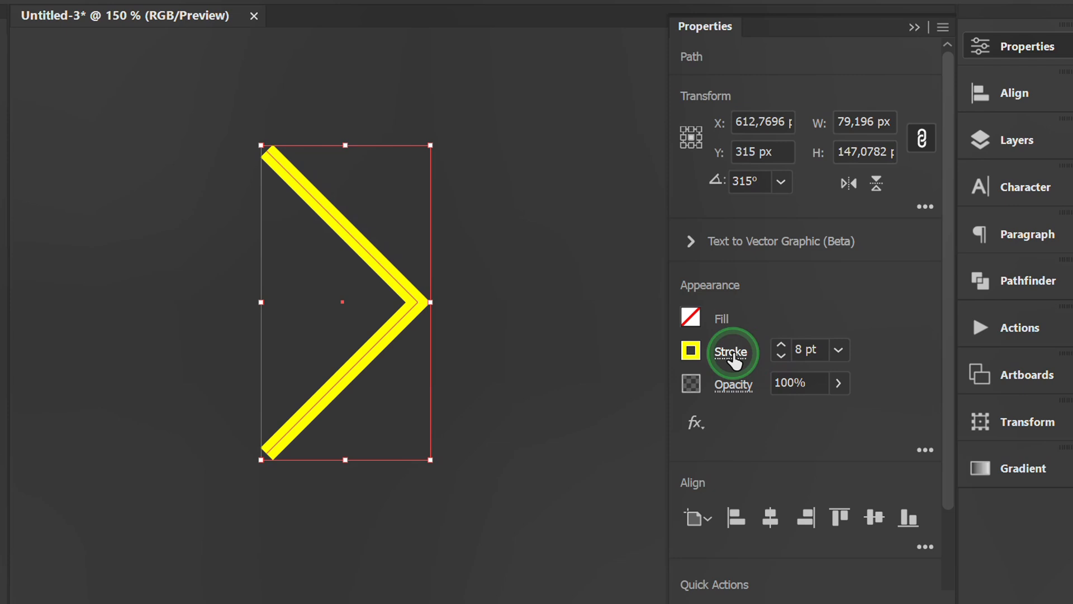
pyautogui.click(730, 350)
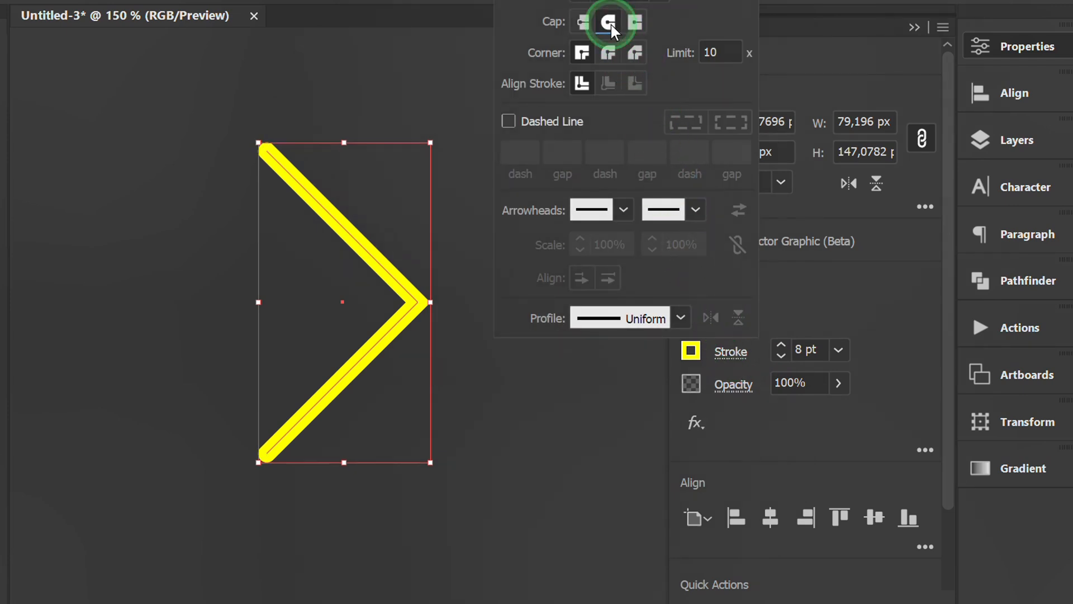
pyautogui.click(507, 121)
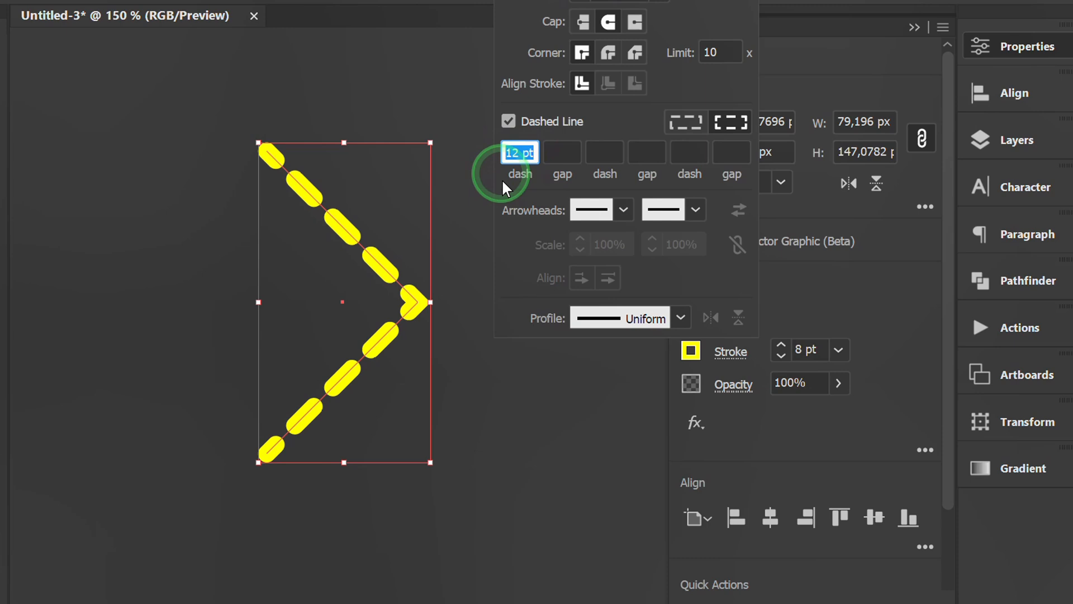
pyautogui.write('0')
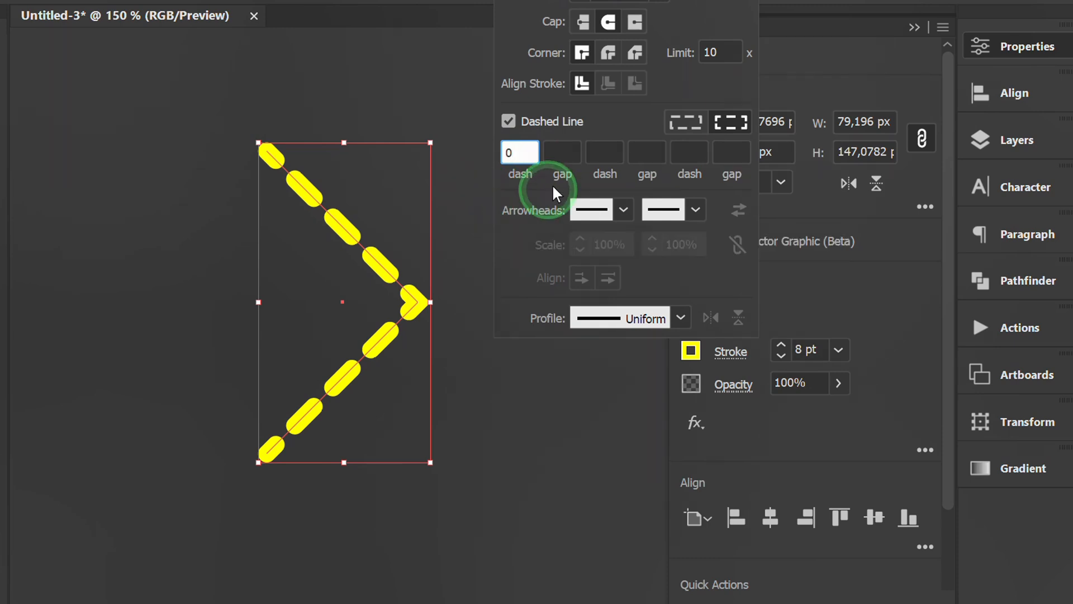
pyautogui.write('15')
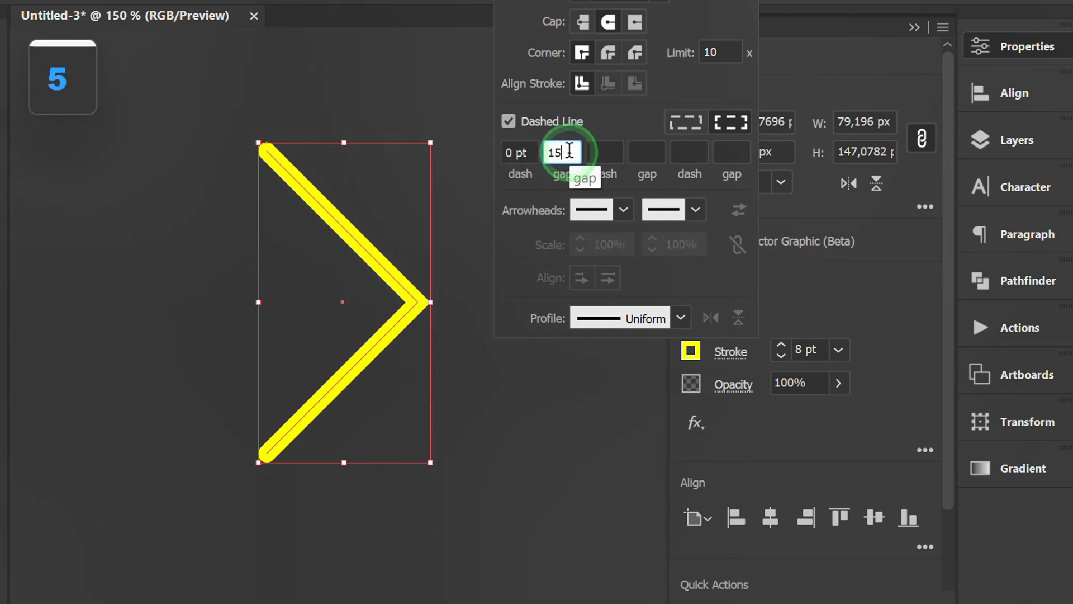
pyautogui.click(520, 153)
pyautogui.write('20')
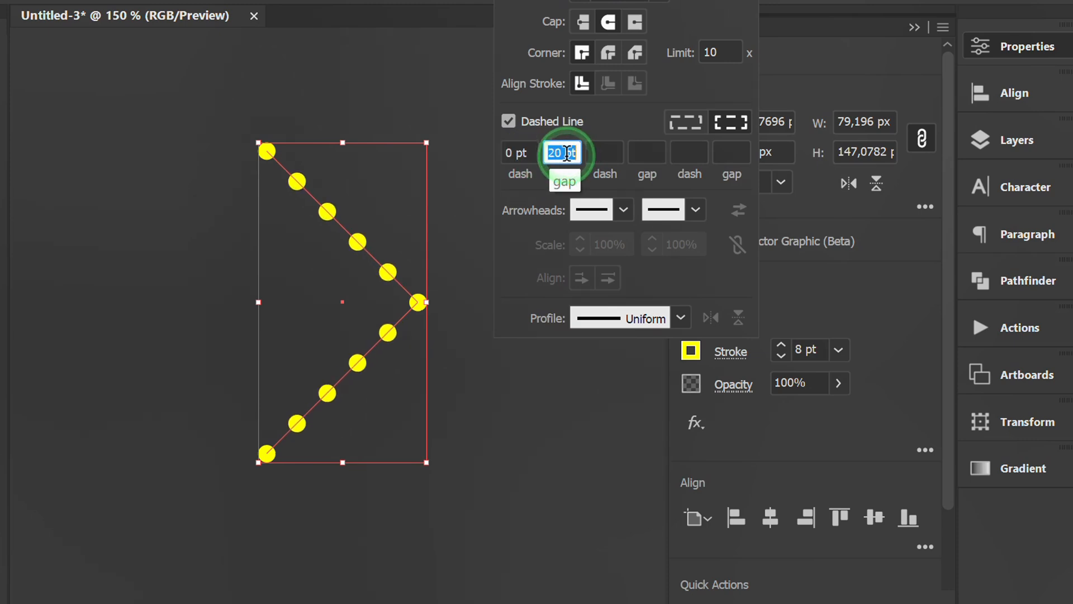
pyautogui.write('15 pt')
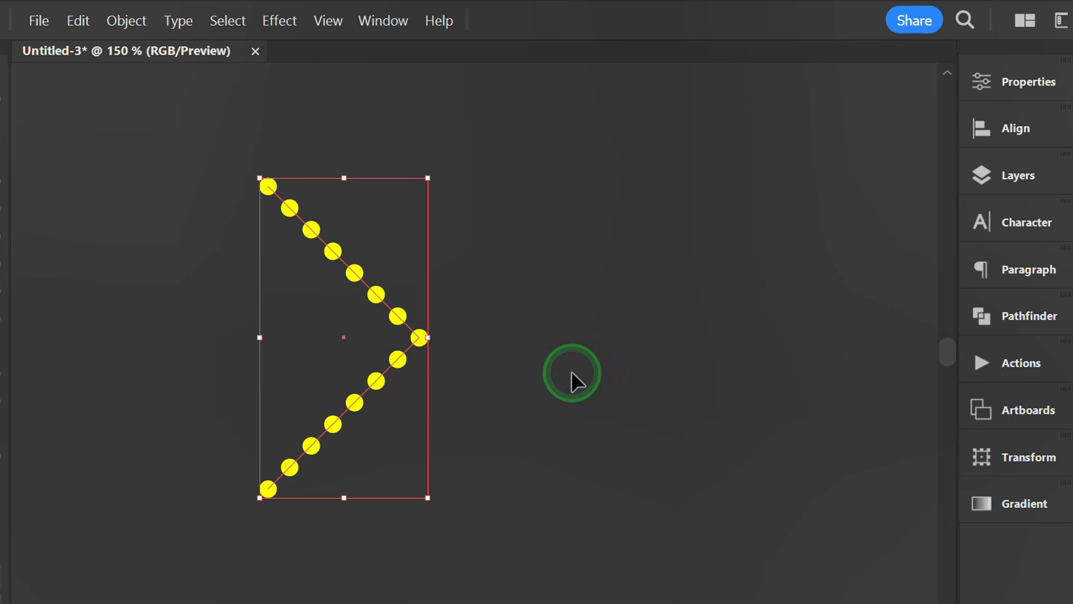
# Apply a Transform effect moving 35 px horizontally with 2 copies to get three chevrons.
pyautogui.click(279, 20)
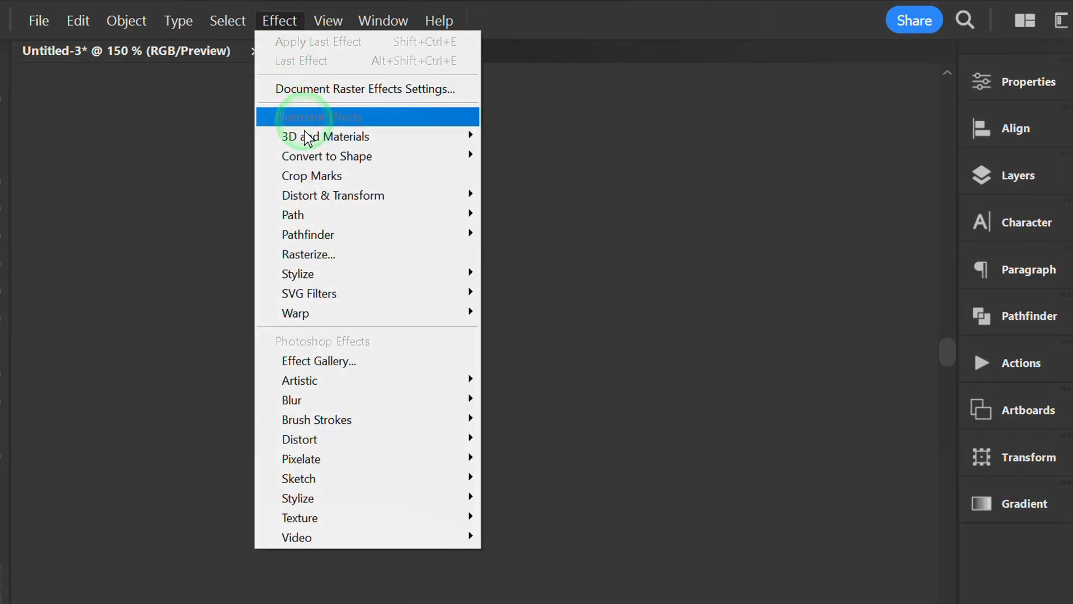
pyautogui.moveTo(333, 195)
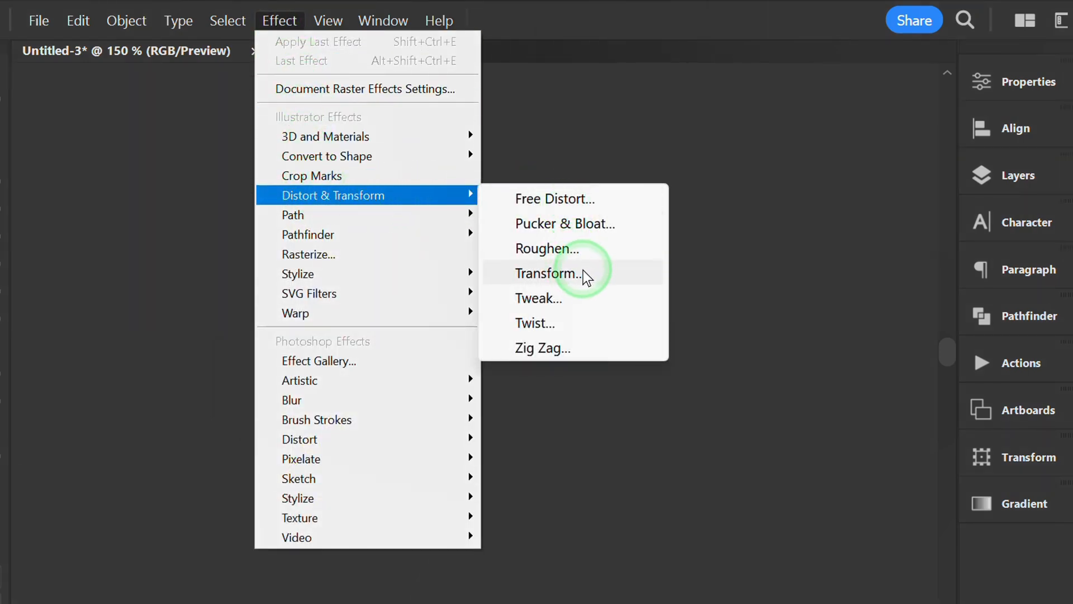
pyautogui.click(547, 273)
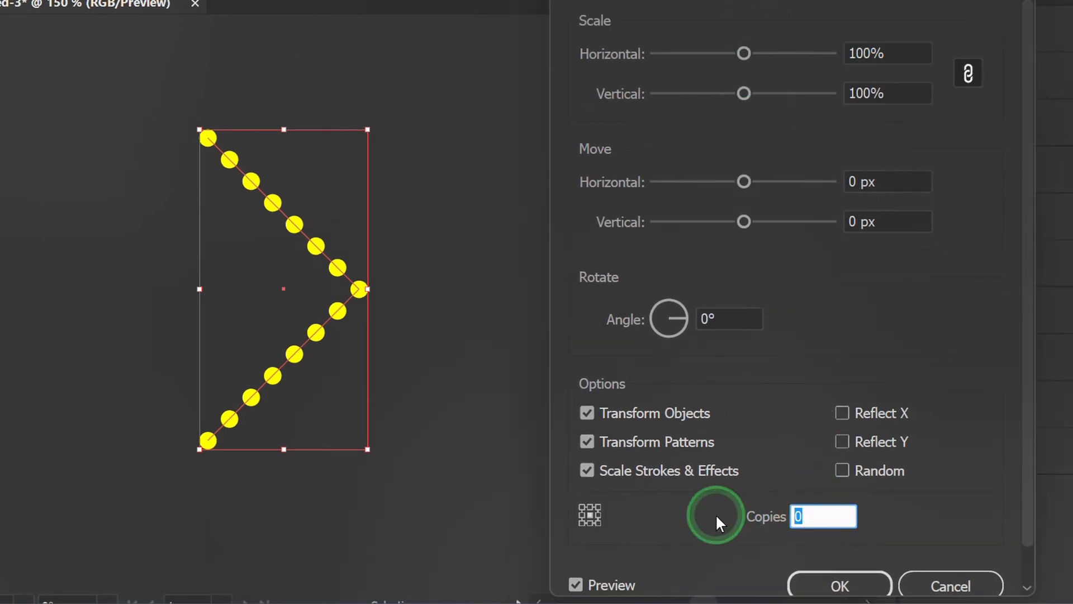
pyautogui.write('2')
pyautogui.click(888, 182)
pyautogui.write('35')
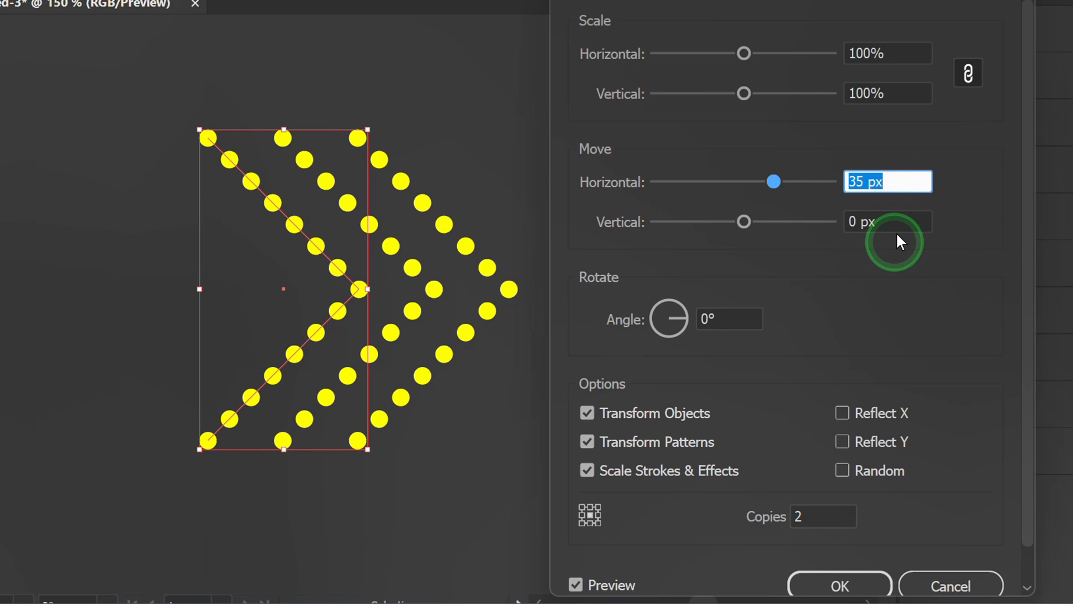
pyautogui.click(840, 585)
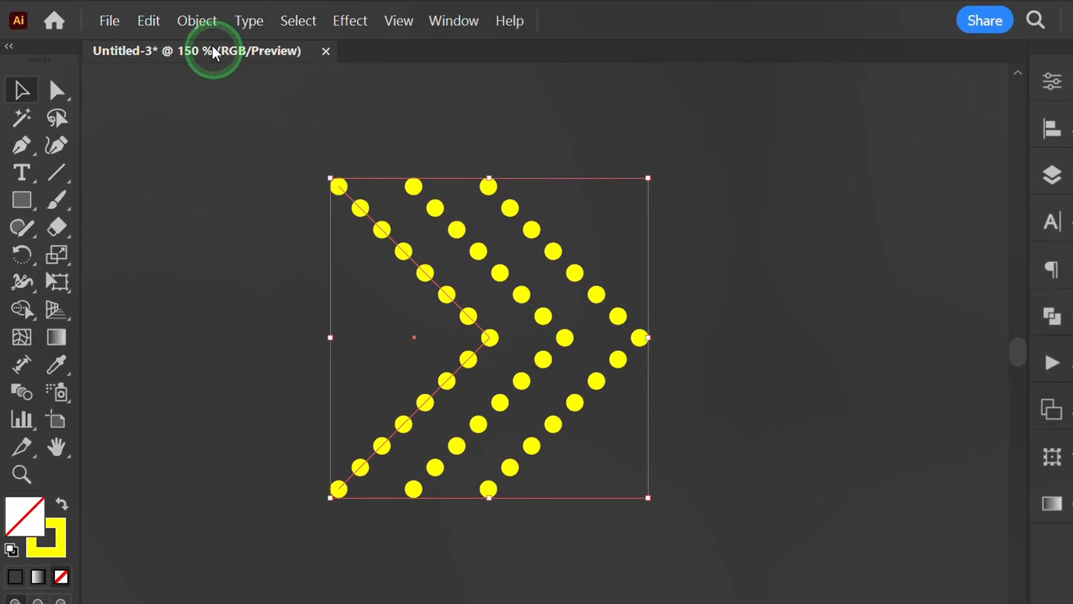
# Expand the chevrons' appearance into real paths and deselect the artwork.
pyautogui.click(197, 20)
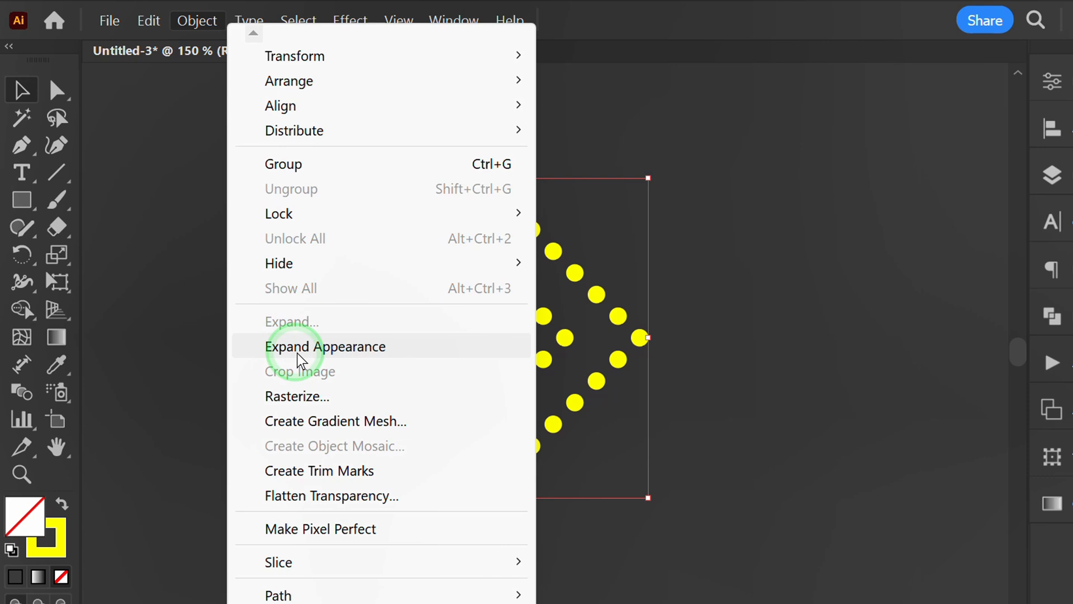
pyautogui.click(325, 347)
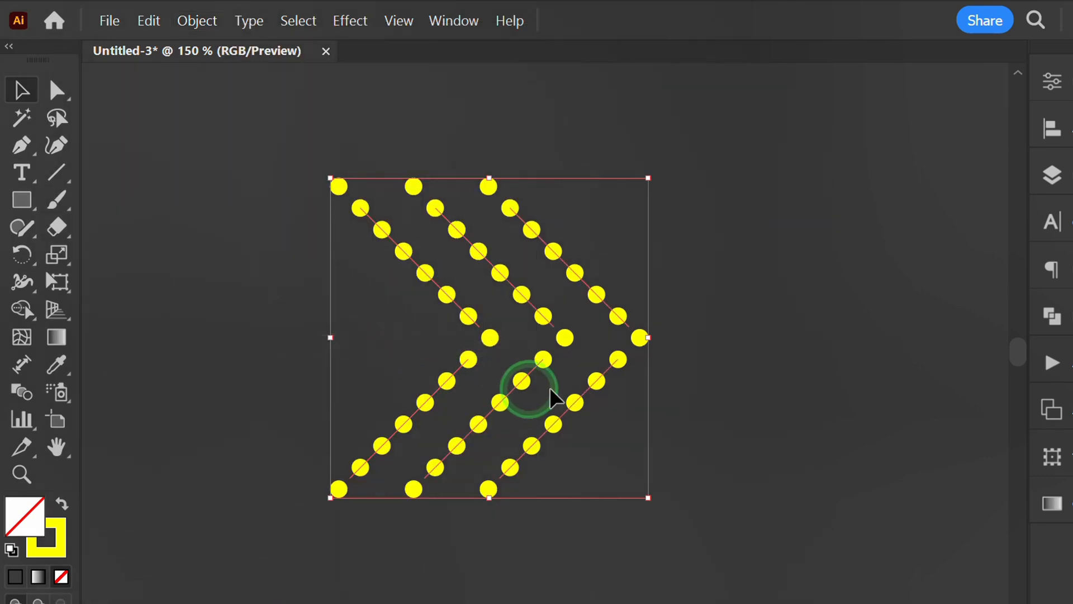
pyautogui.click(769, 337)
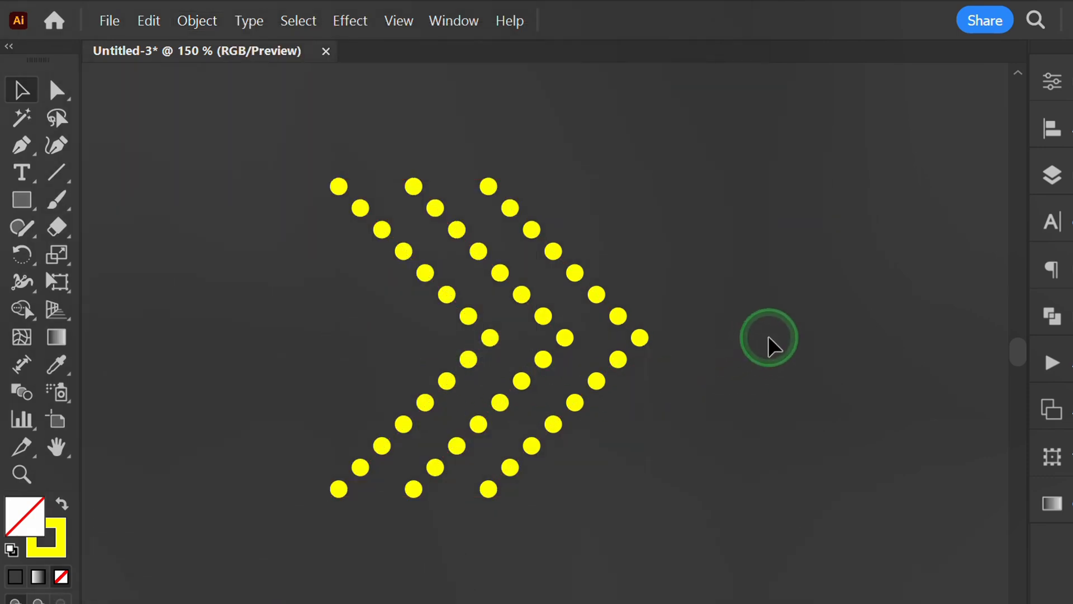